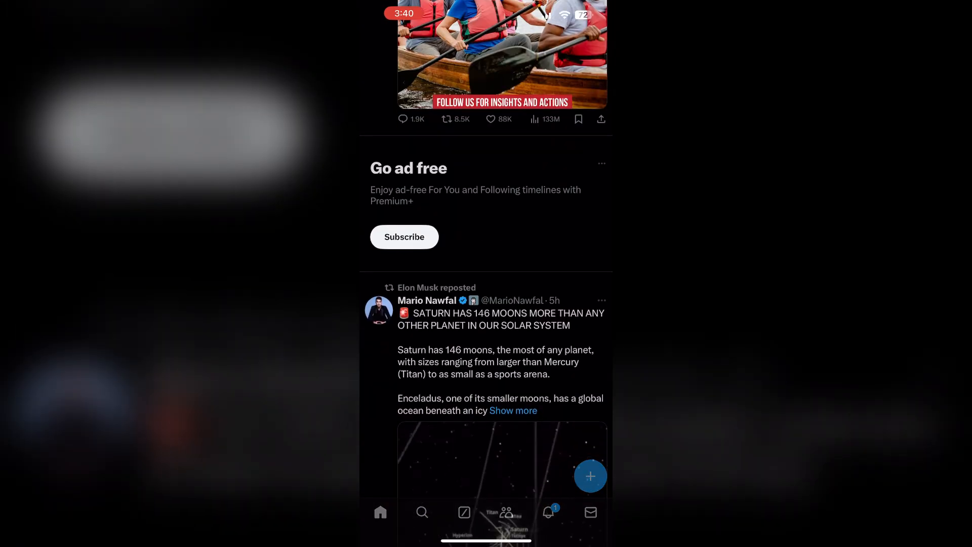
scroll("down", 3)
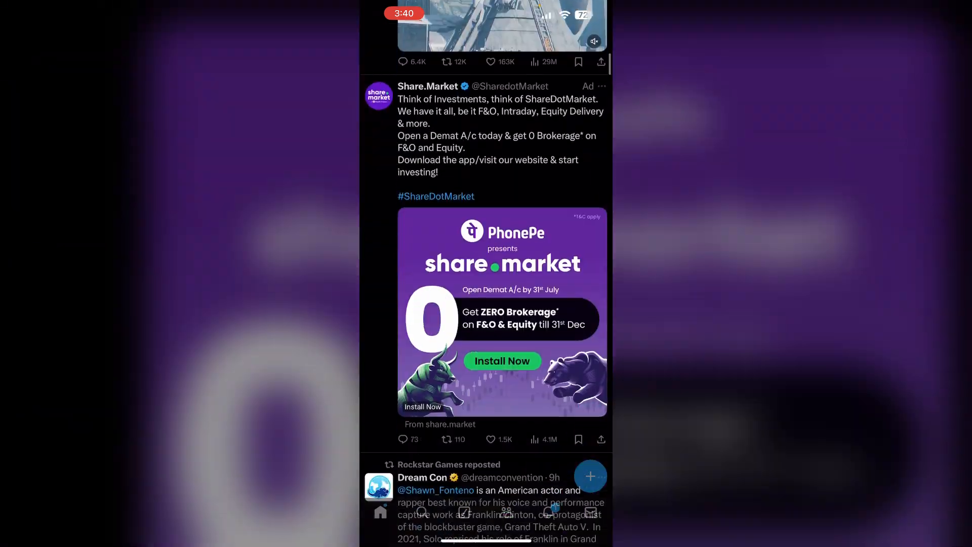